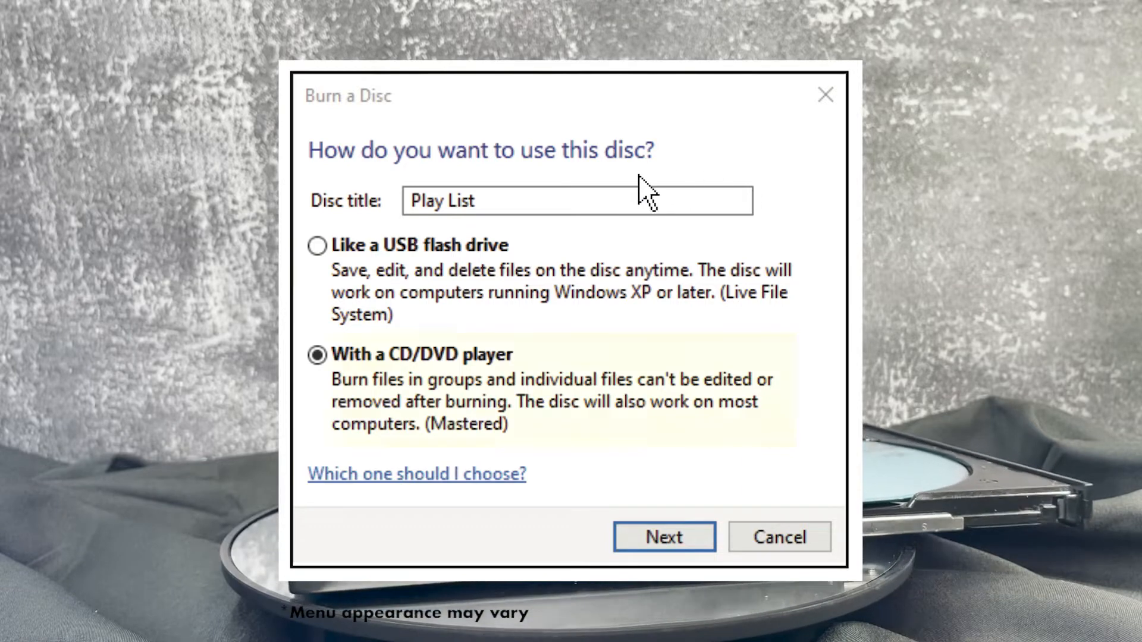
Step: Confirm the Play List disc title and burn format to open the empty DVD RW Drive (D:)
left_click(315, 355)
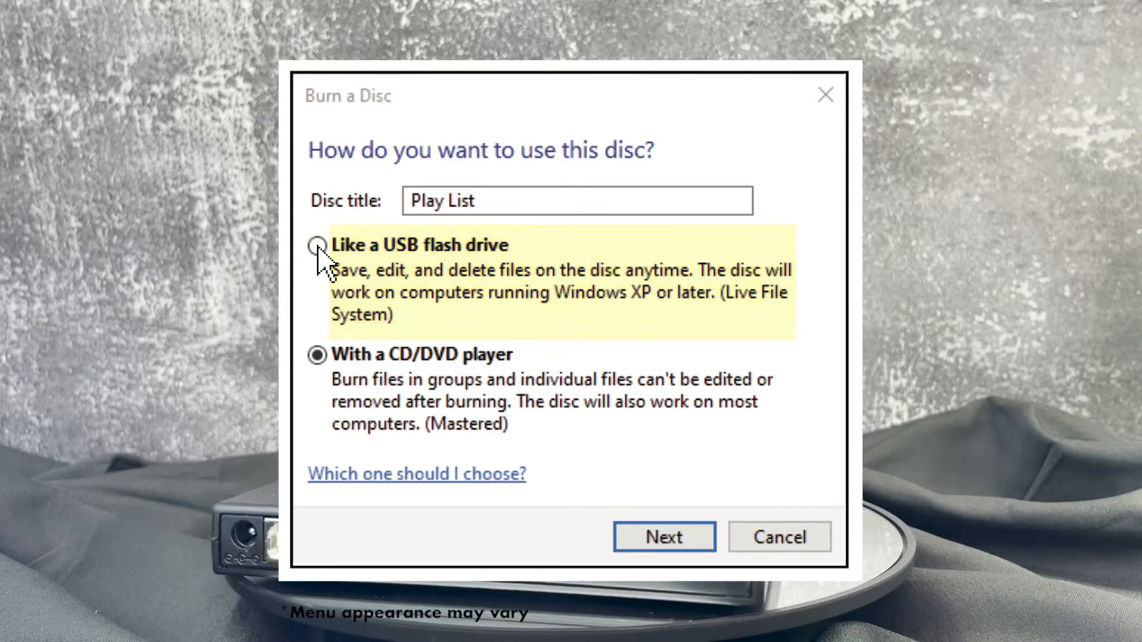
mouse_move(670, 528)
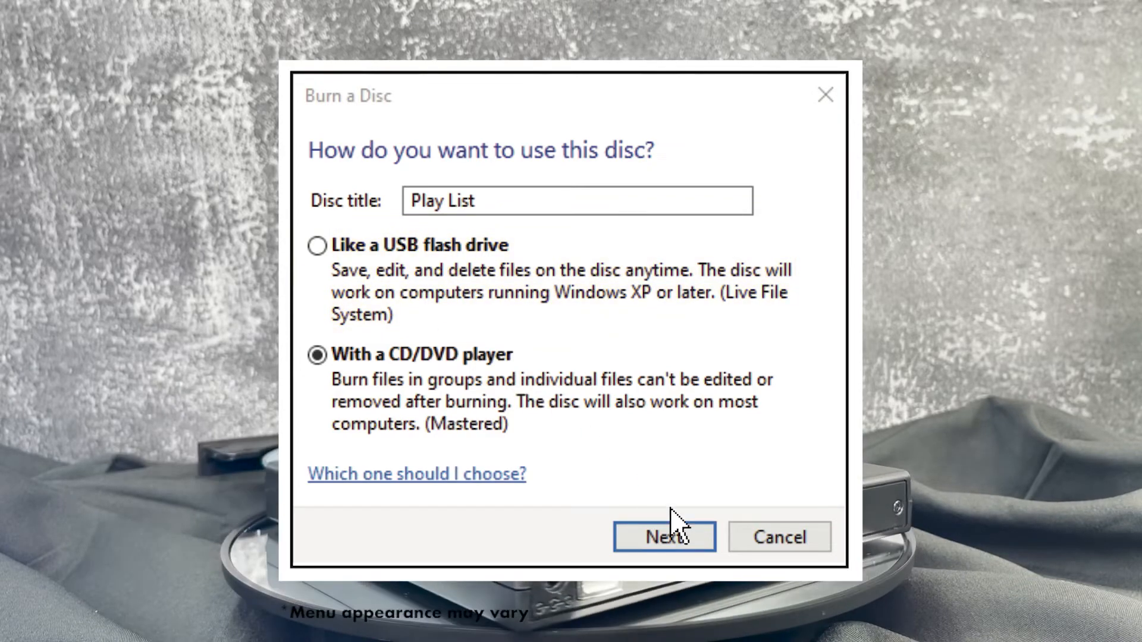
left_click(664, 537)
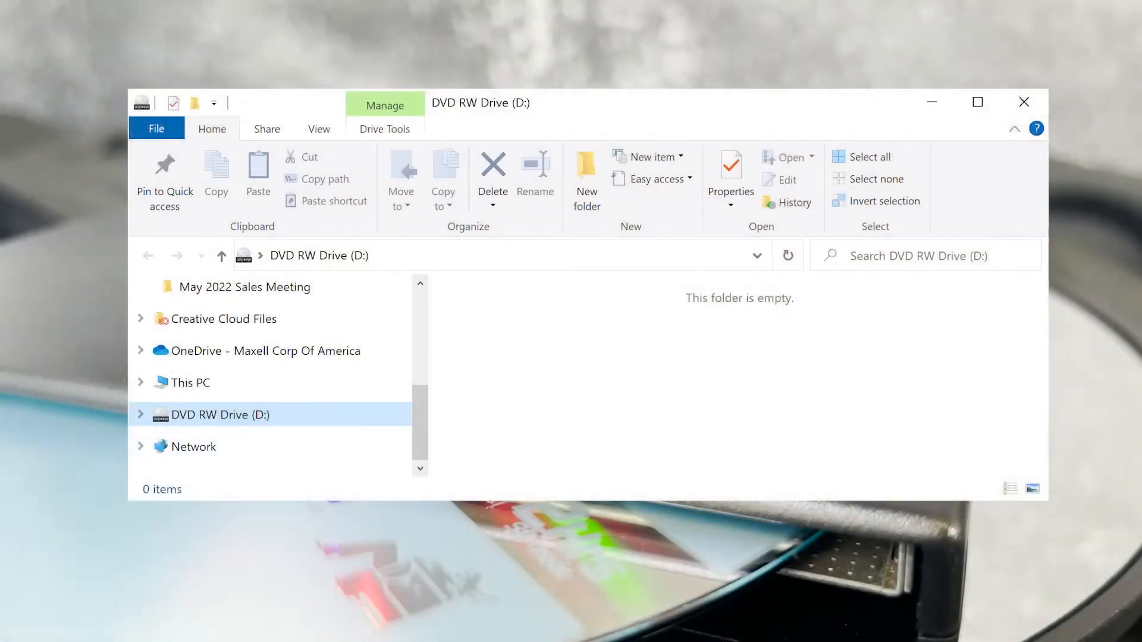